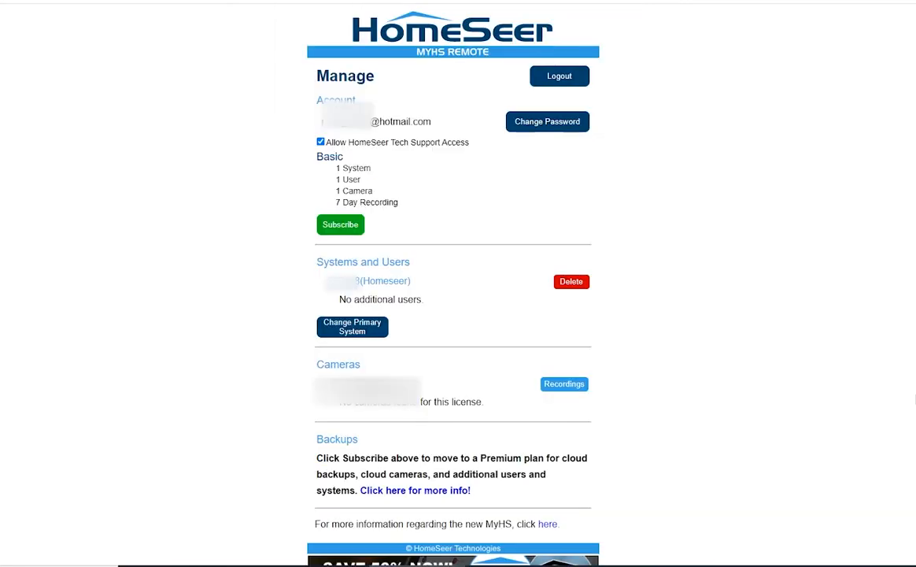
mouse_move(817, 241)
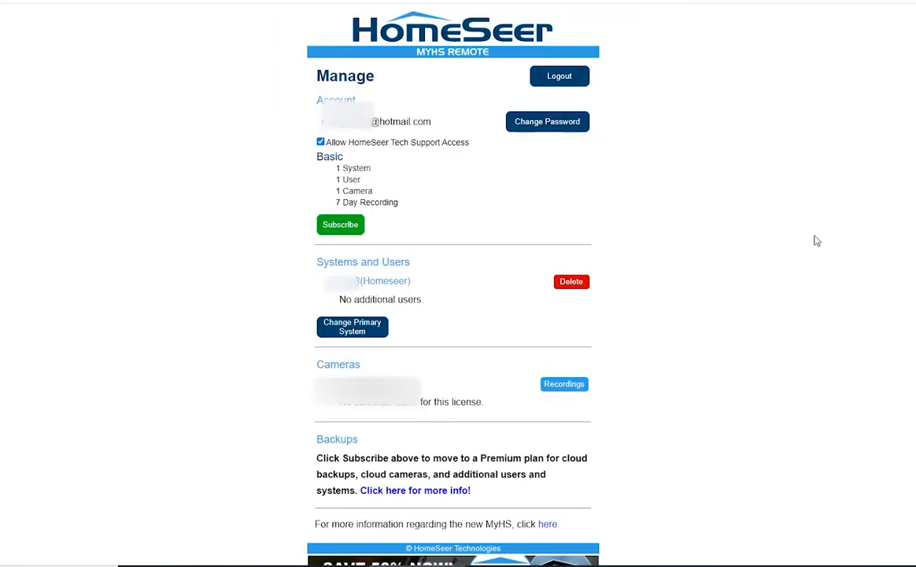
mouse_move(782, 242)
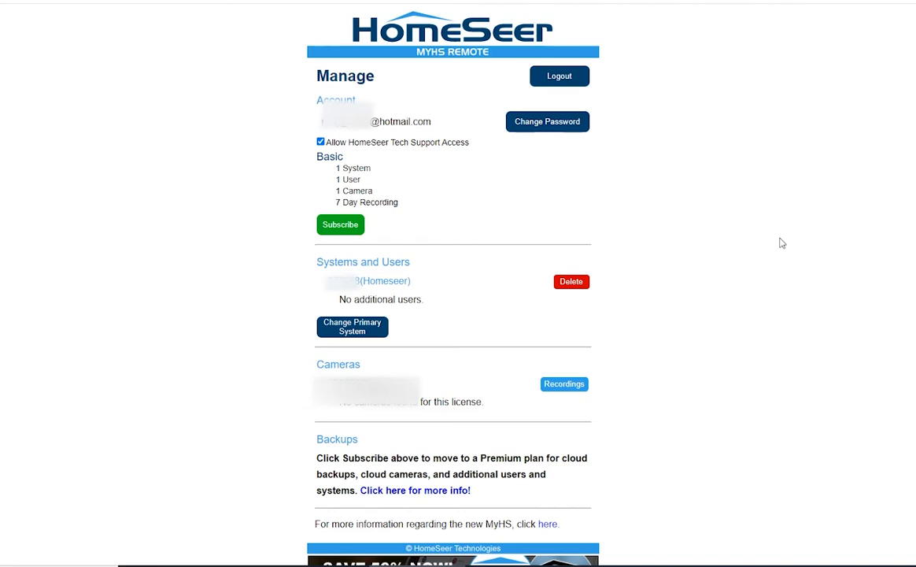
mouse_move(737, 169)
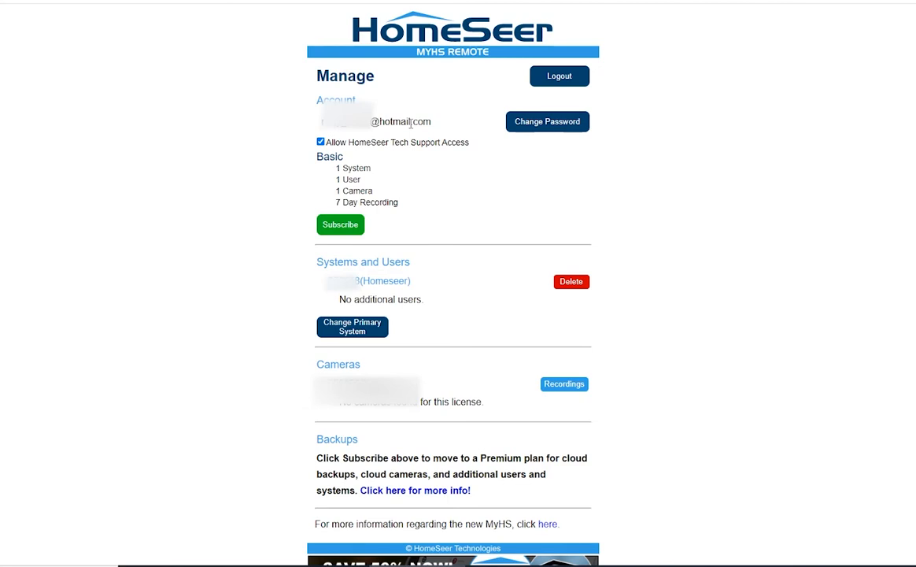
mouse_move(381, 275)
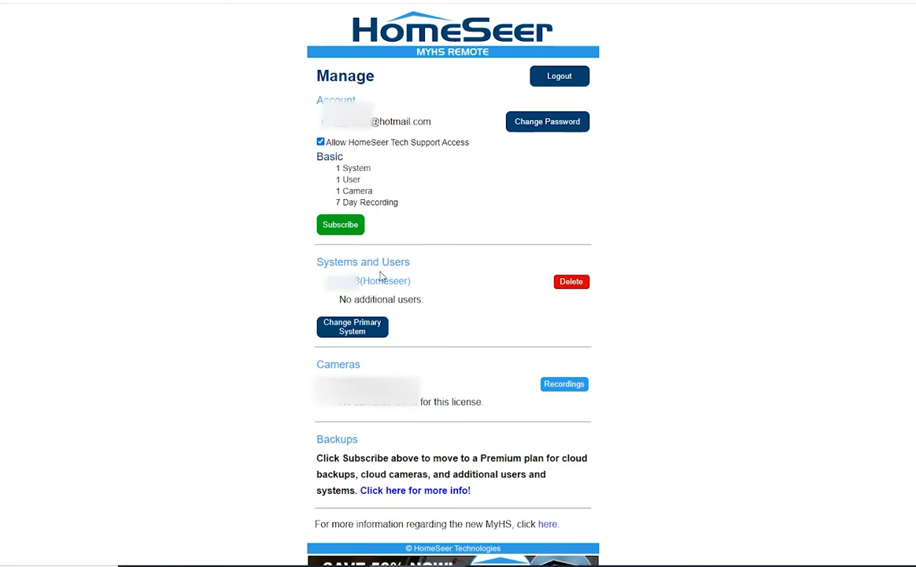
mouse_move(318, 261)
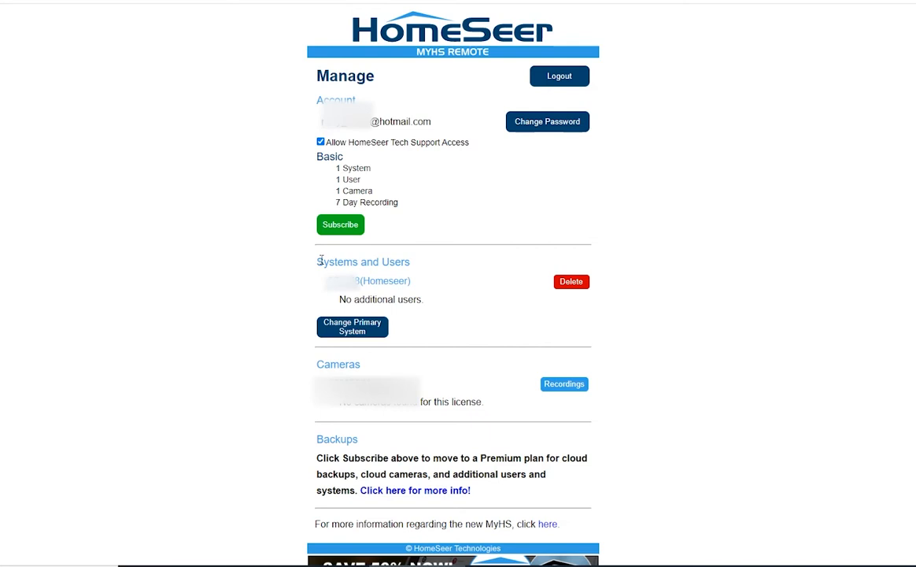
mouse_move(321, 293)
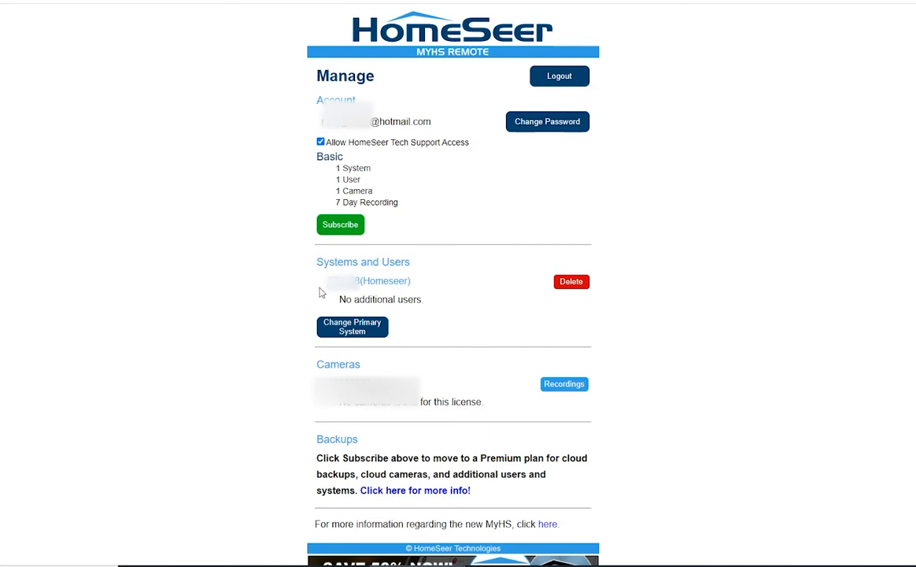
mouse_move(352, 295)
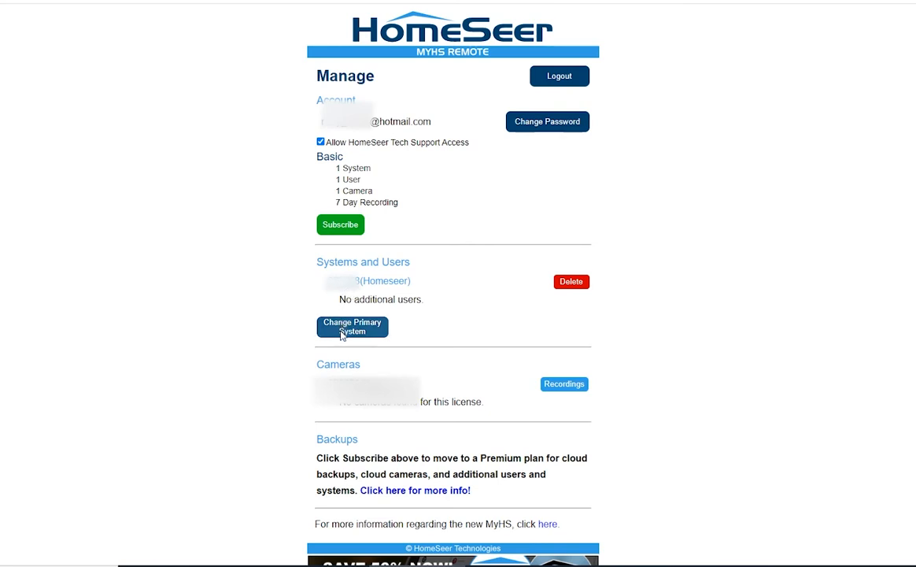
Back out of the primary-license change form and go to HomeSeer's system Setup settings.
click(353, 326)
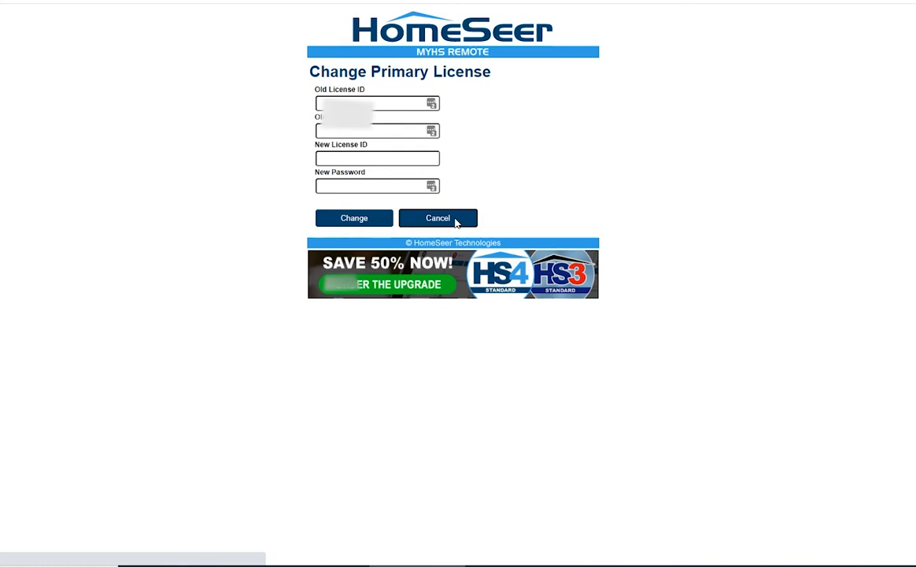
click(437, 217)
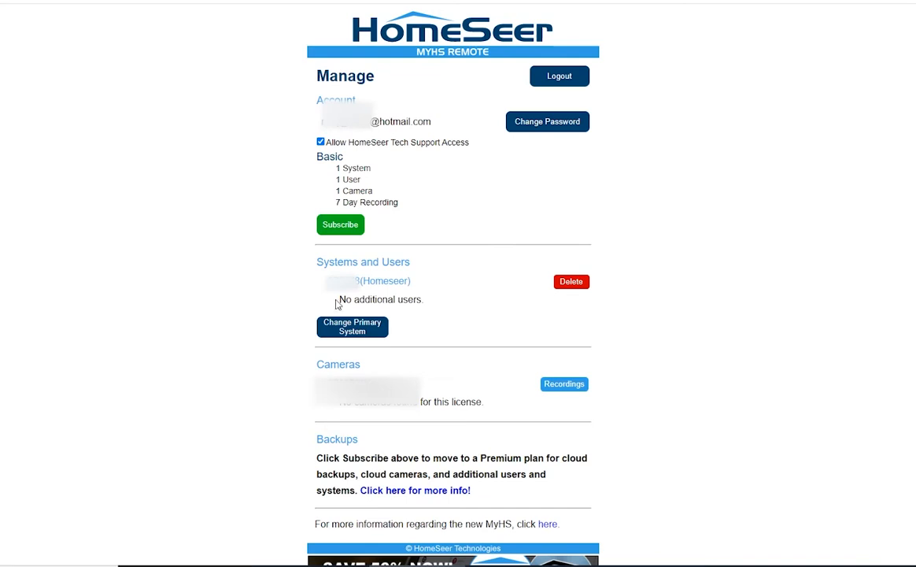
mouse_move(365, 280)
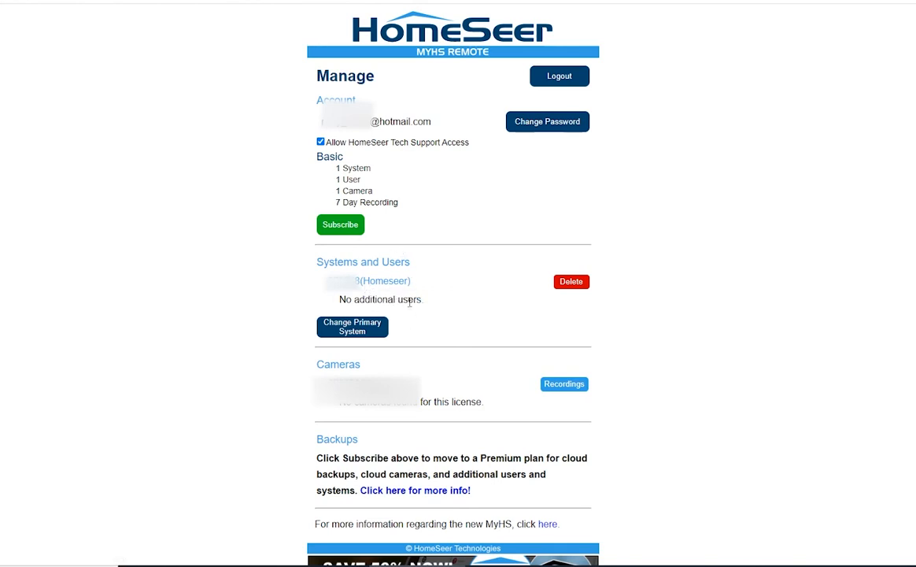
mouse_move(366, 280)
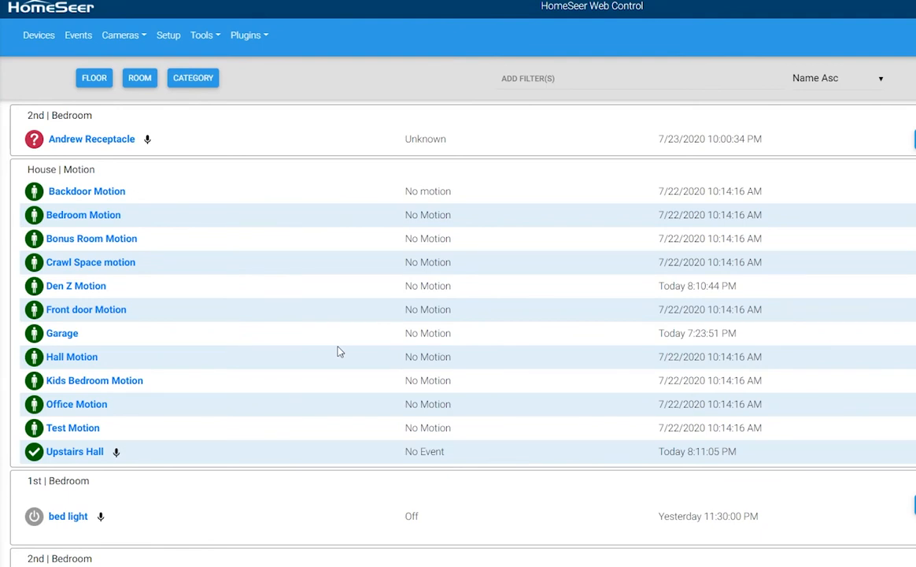
mouse_move(168, 35)
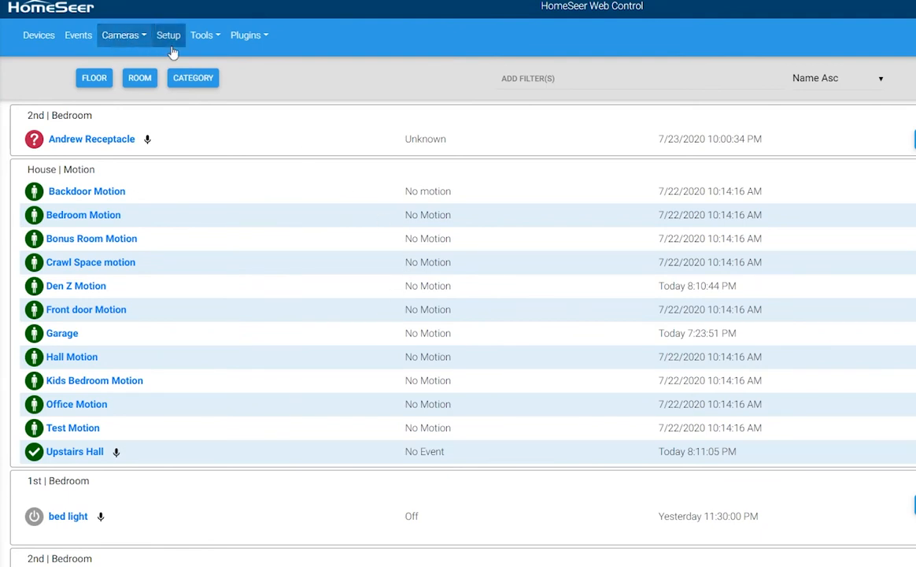
click(168, 34)
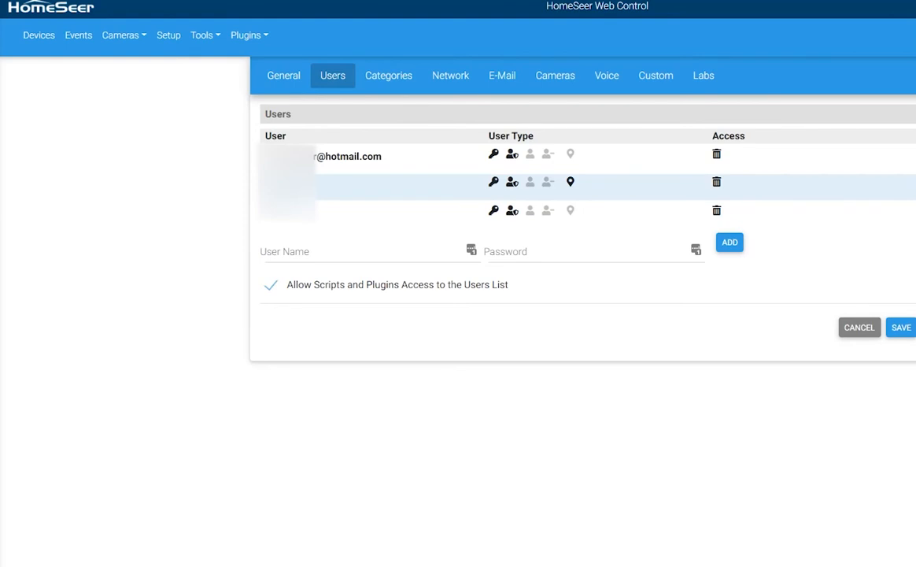
mouse_move(531, 186)
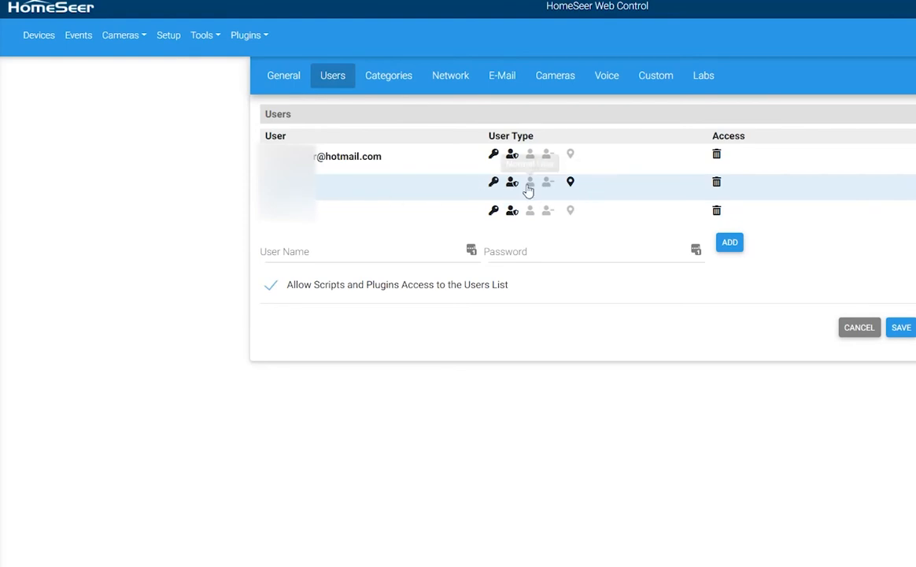
mouse_move(513, 183)
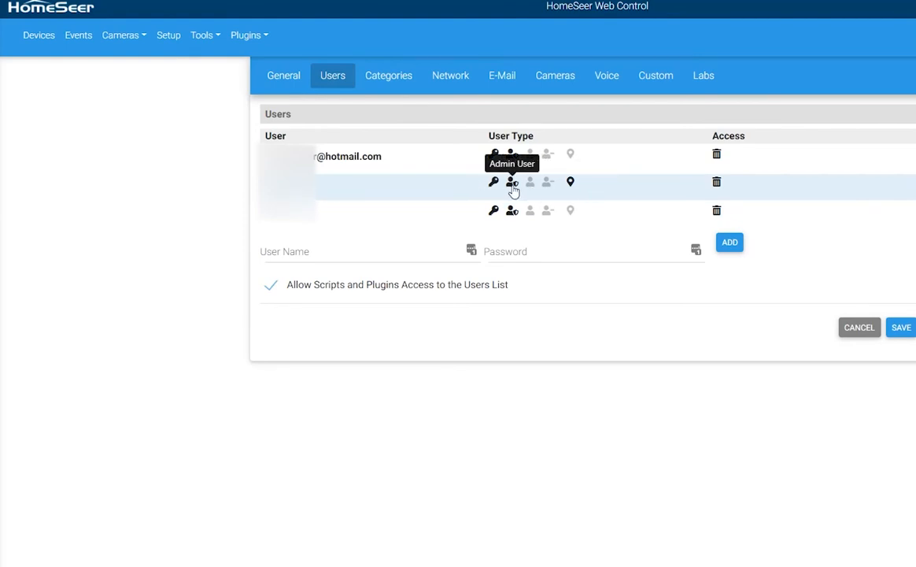
mouse_move(501, 198)
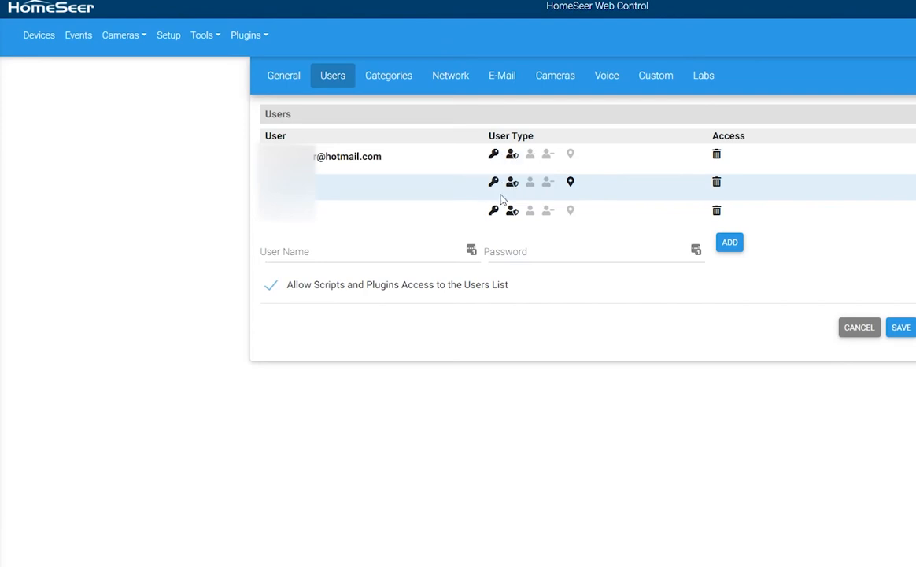
mouse_move(429, 171)
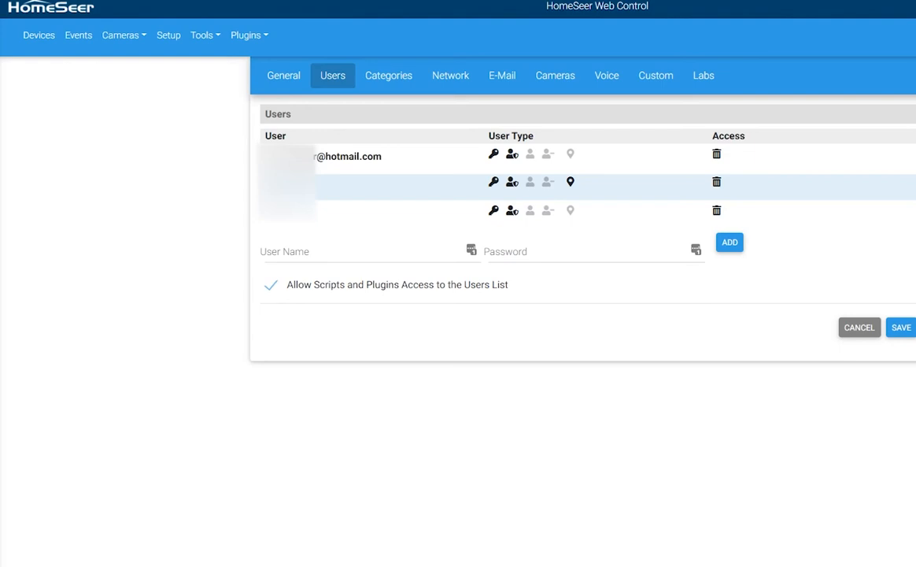
mouse_move(514, 154)
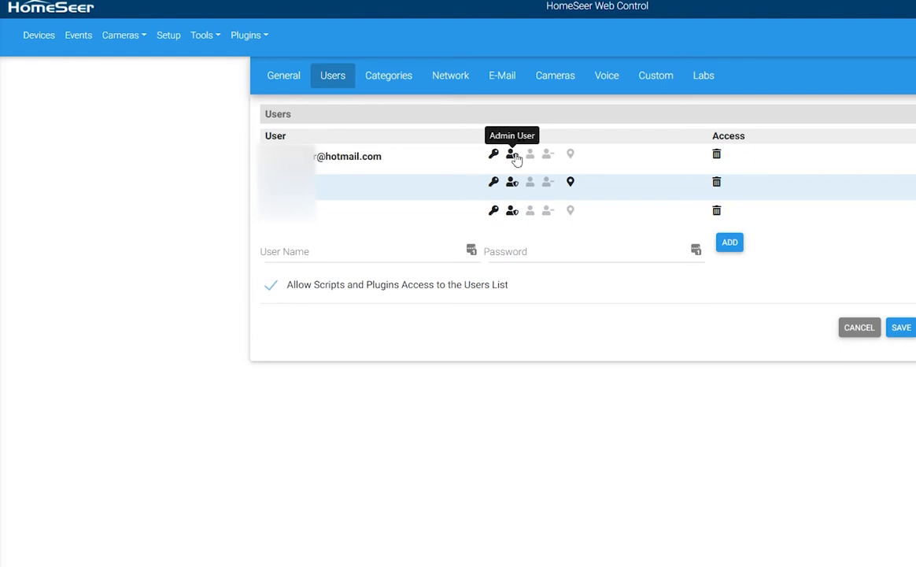
mouse_move(683, 208)
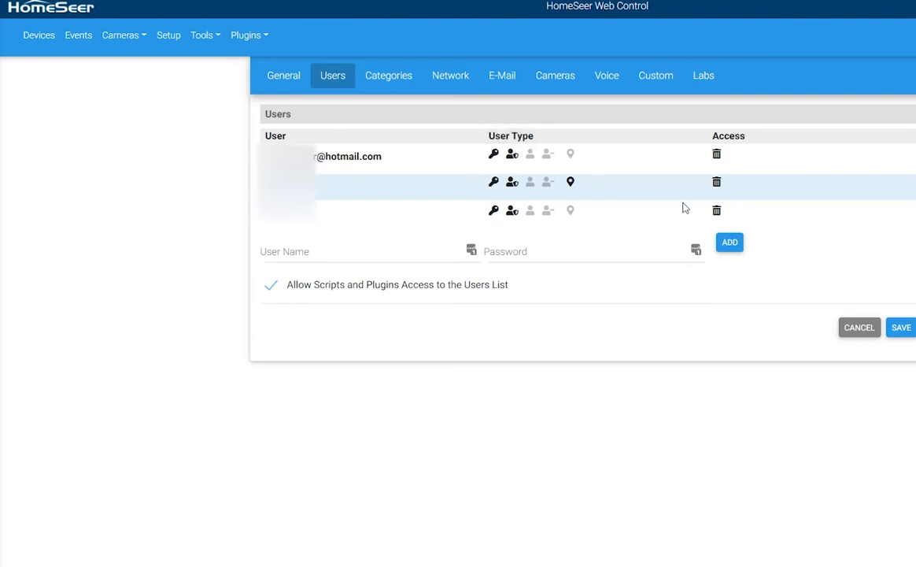
mouse_move(594, 109)
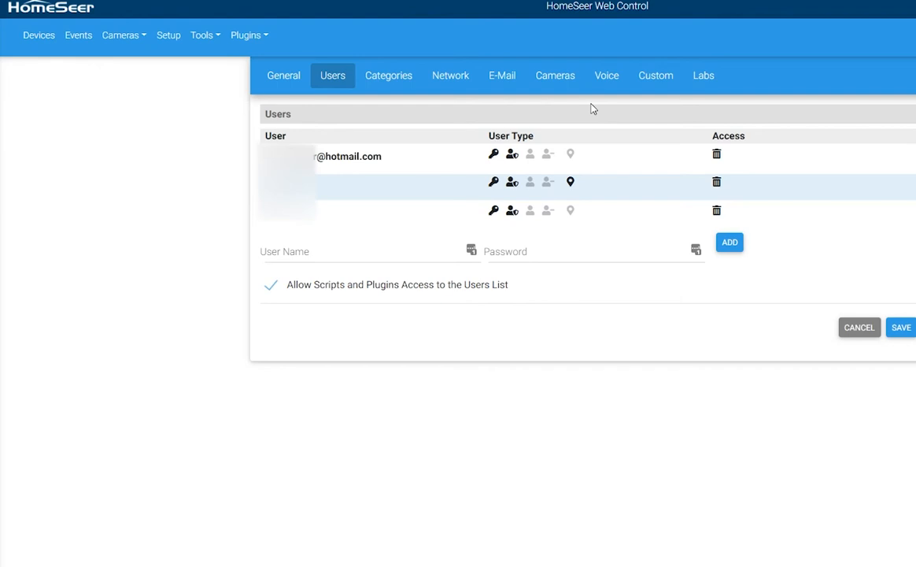
mouse_move(593, 108)
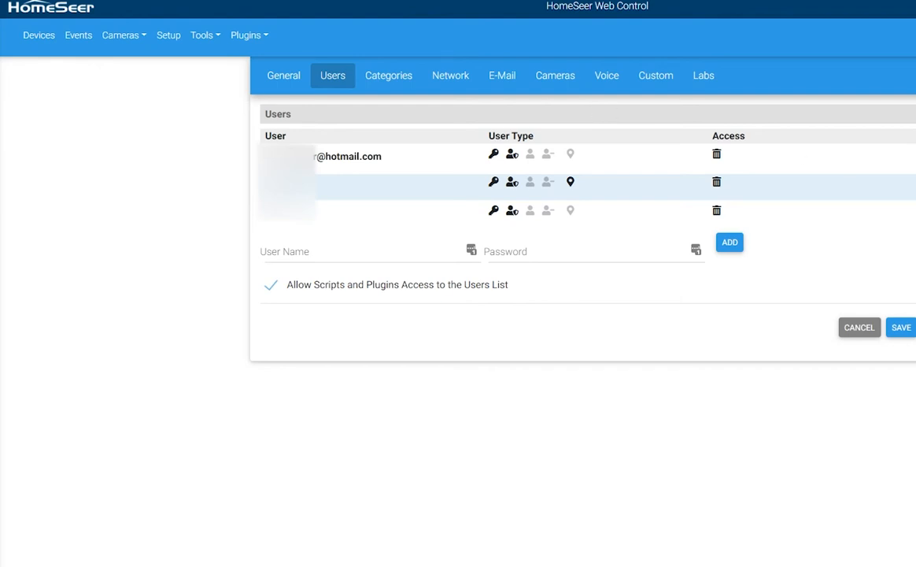